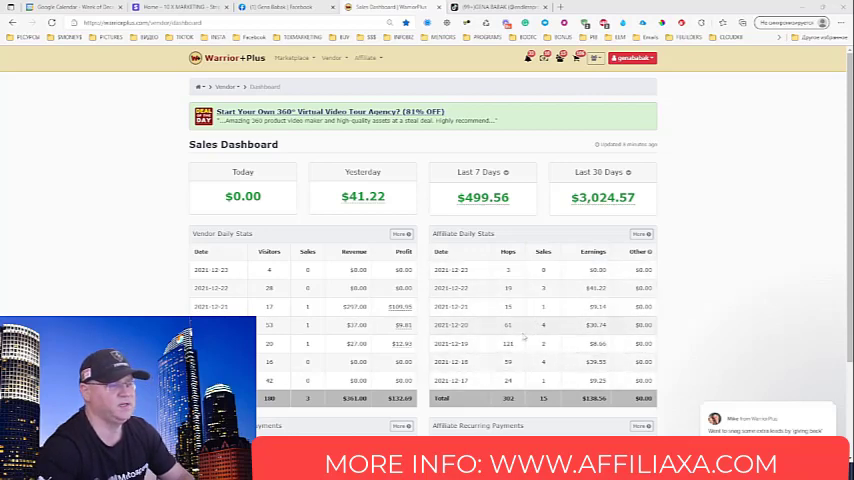
pyautogui.moveTo(289, 349)
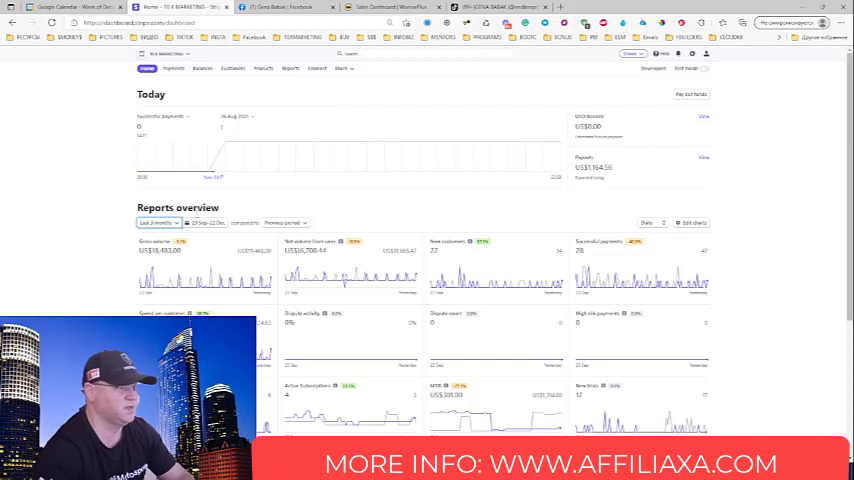
# Switch Stripe's reports overview to Last 4 weeks, then return to the WarriorPlus dashboard tab
pyautogui.click(156, 222)
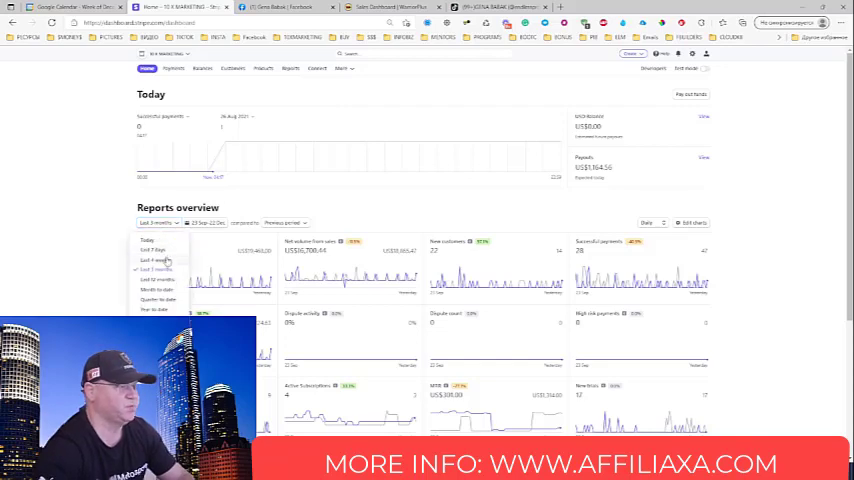
pyautogui.click(155, 269)
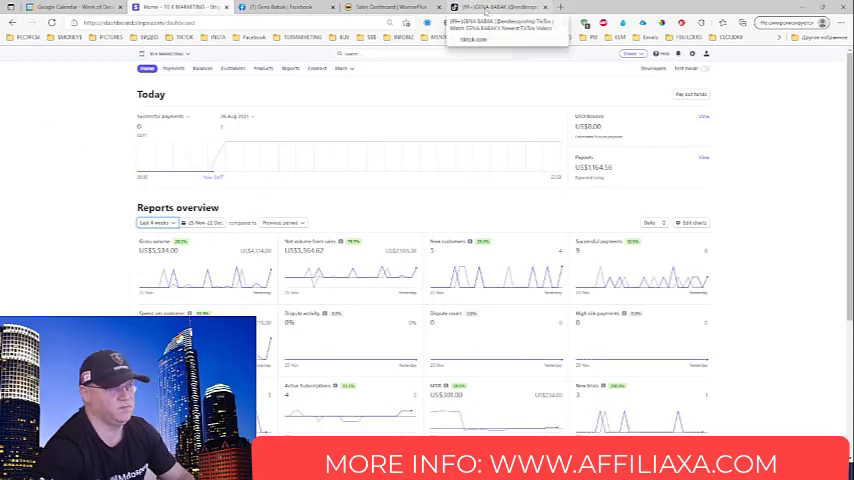
pyautogui.click(391, 7)
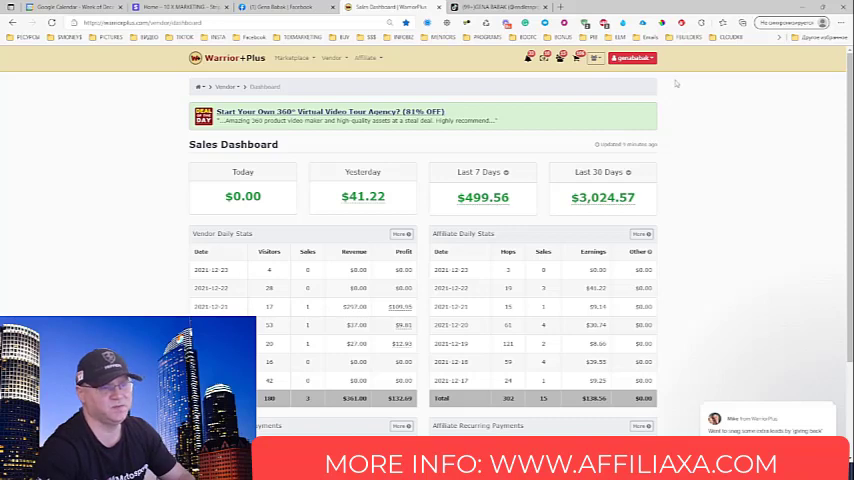
# Open the W+ Wallet page from the WarriorPlus account menu
pyautogui.click(629, 57)
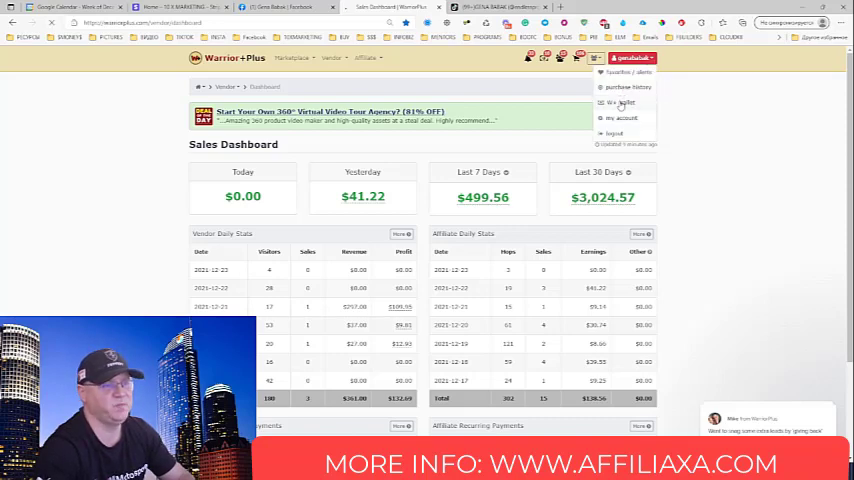
pyautogui.click(616, 102)
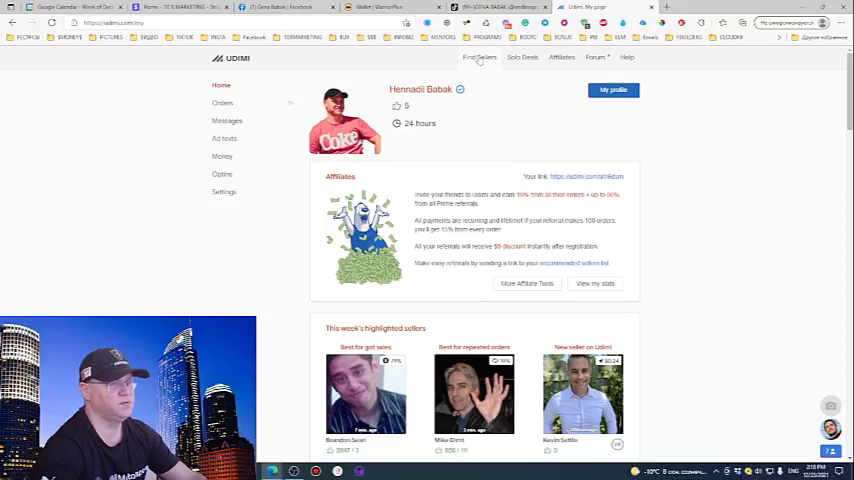
# Open Udimi's Find Sellers page and scroll through the four matching solo ad sellers
pyautogui.click(479, 57)
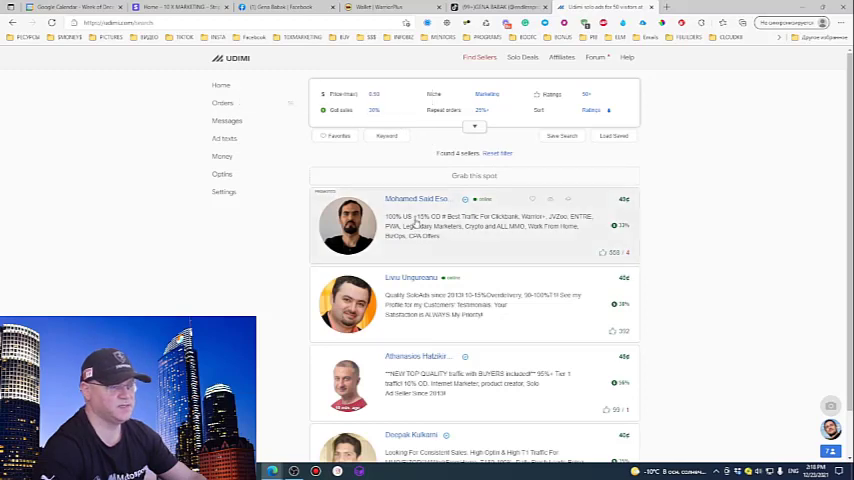
pyautogui.scroll(-3)
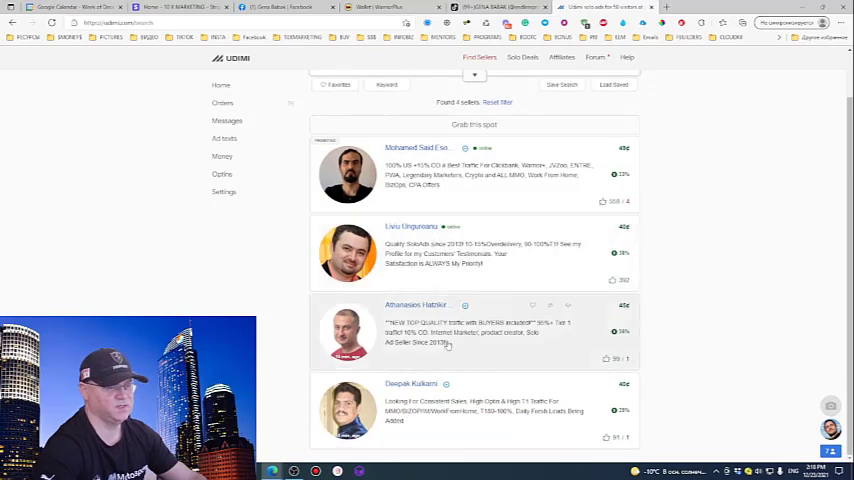
pyautogui.moveTo(721, 204)
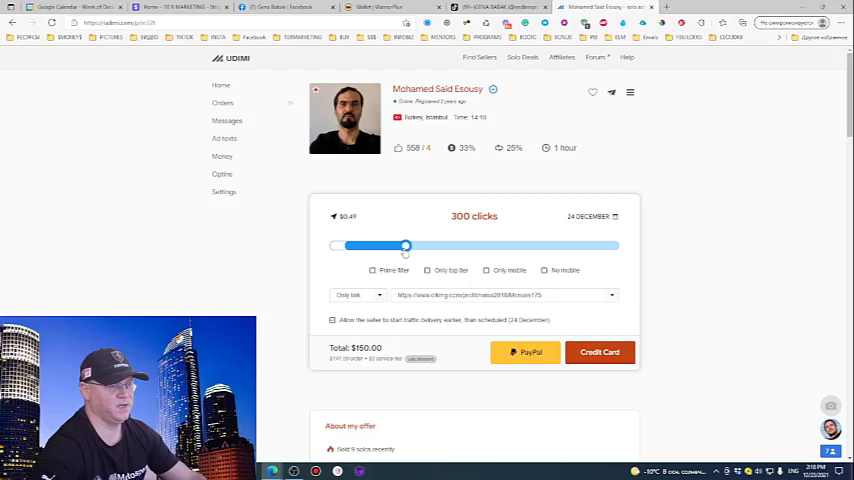
# Drag the seller's clicks slider to set the solo ad order quantity
pyautogui.moveTo(405, 246); pyautogui.dragTo(390, 246)
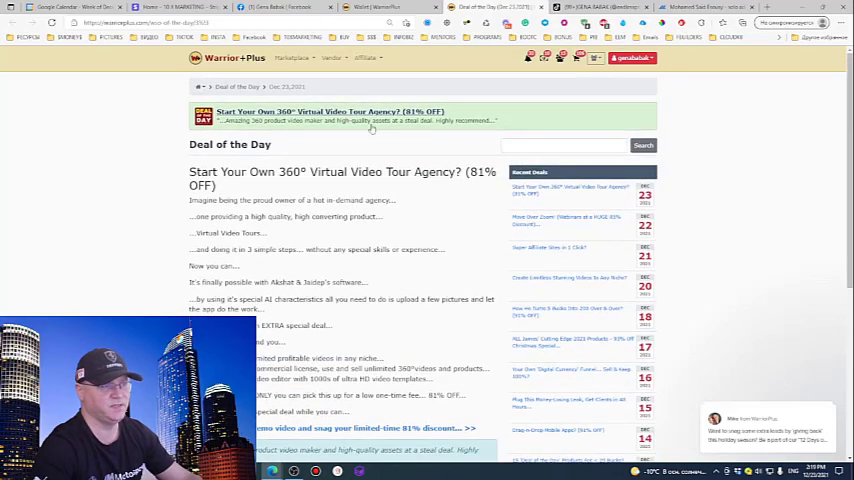
# Return to the WarriorPlus vendor sales dashboard through the Vendor > Dashboard menu
pyautogui.click(331, 57)
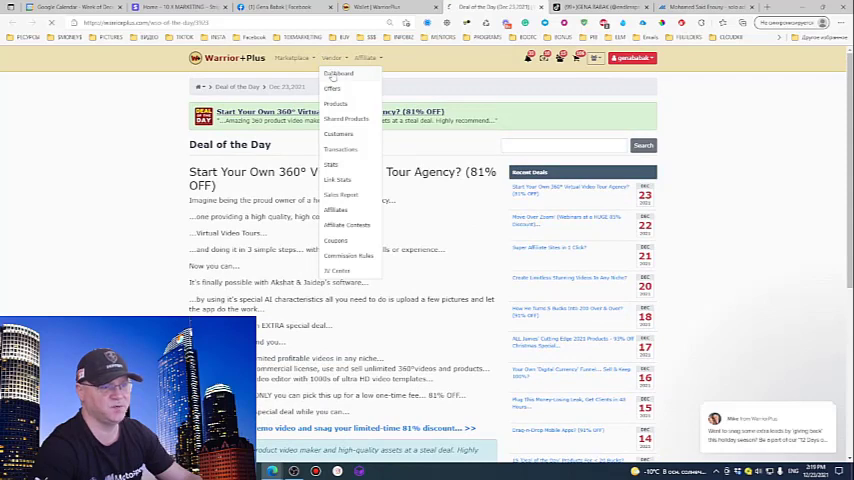
pyautogui.click(338, 73)
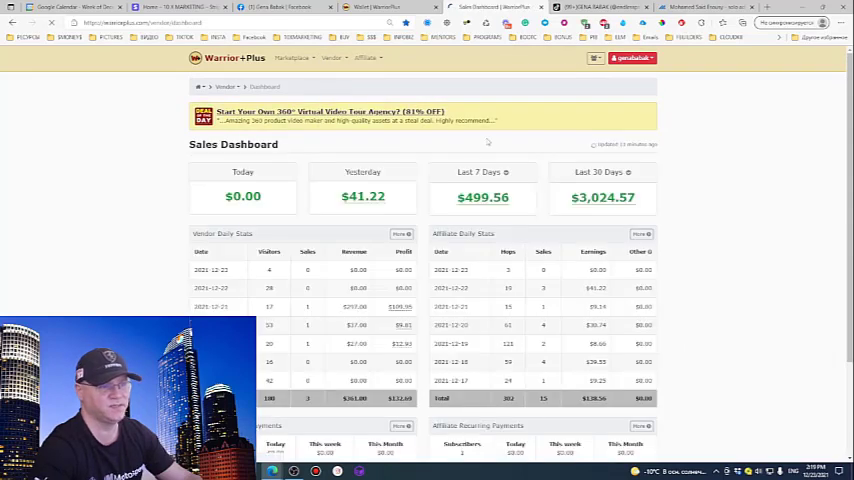
pyautogui.click(630, 58)
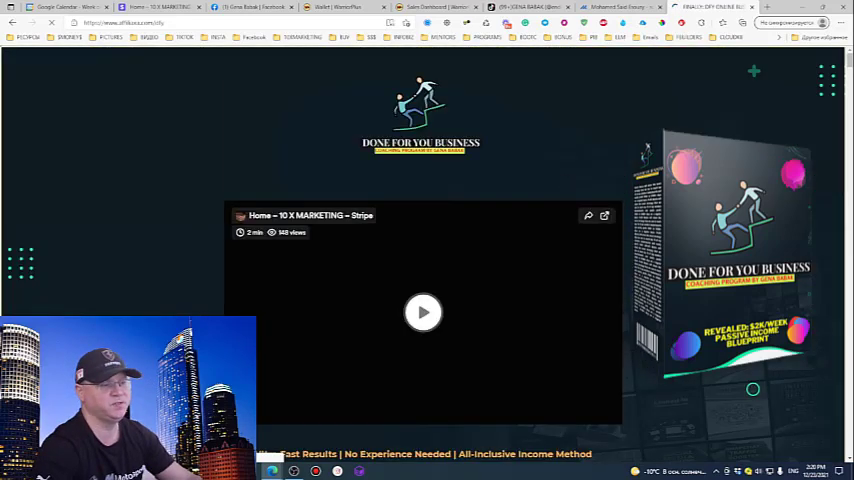
# Scroll the DFY Business sales page down to the 'WHO IS THIS FOR?' section
pyautogui.scroll(-3)
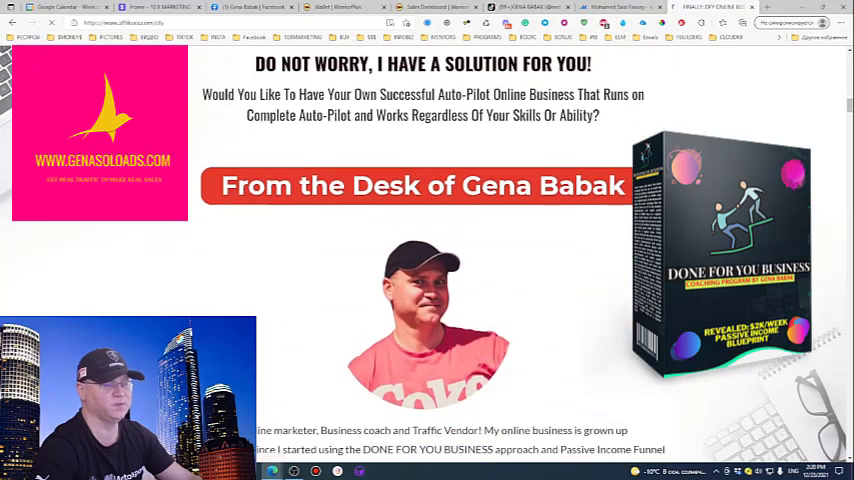
pyautogui.scroll(-3)
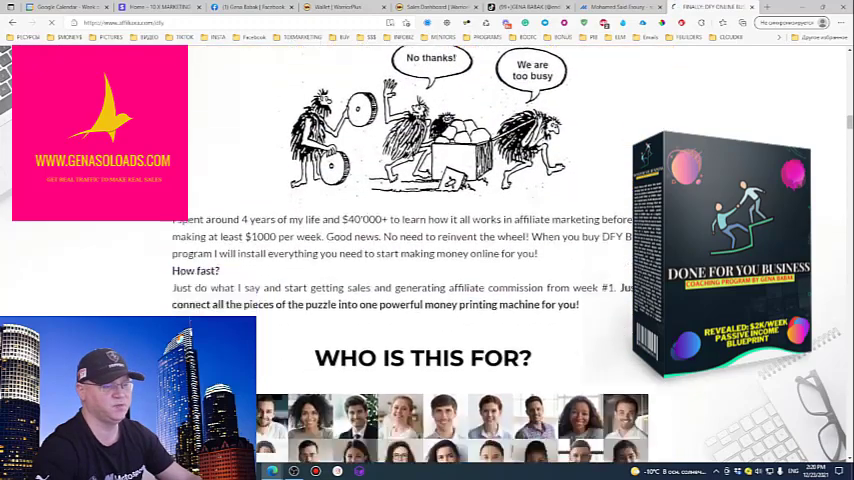